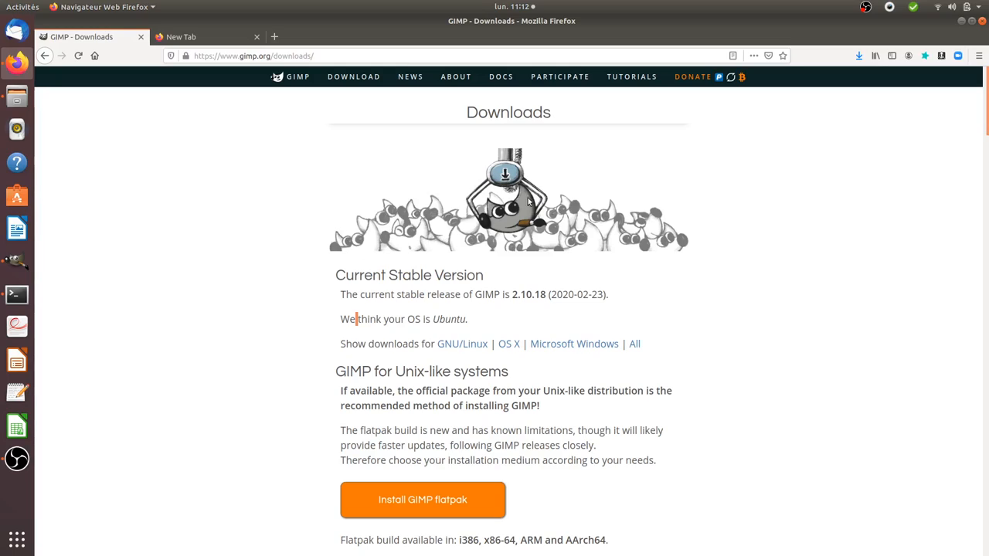
mouse_move(74, 286)
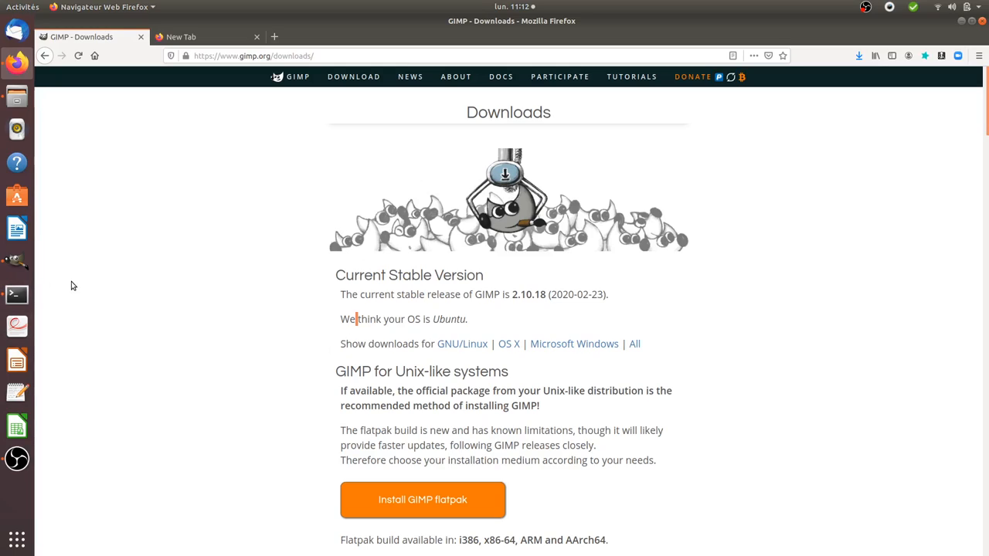
mouse_move(17, 261)
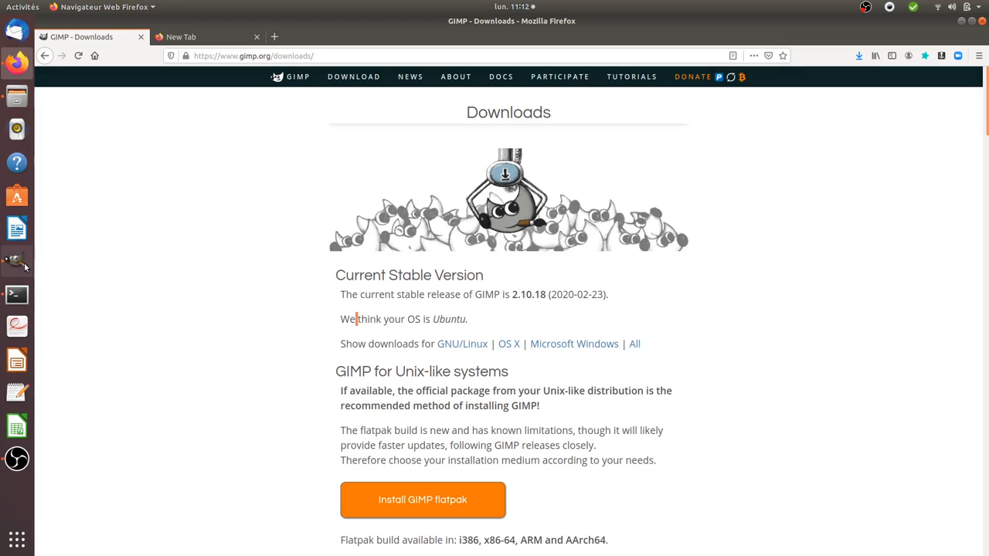
Step: Switch from Firefox to GIMP's open smiley face image
click(15, 259)
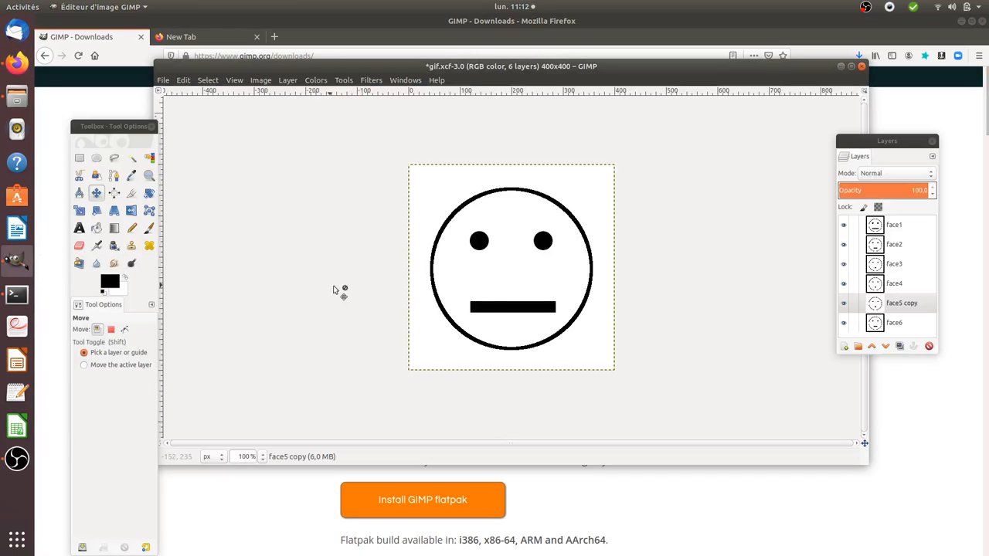
mouse_move(769, 266)
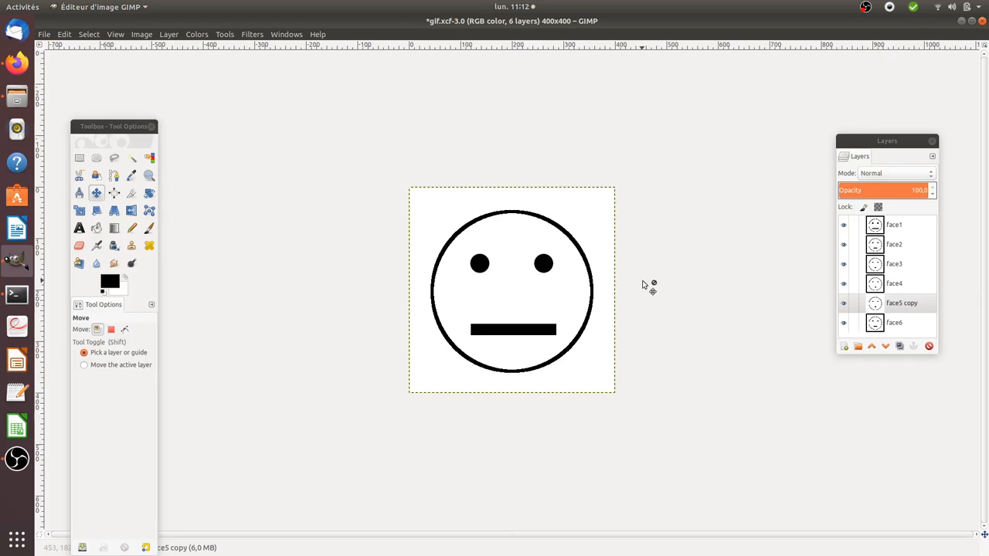
mouse_move(649, 286)
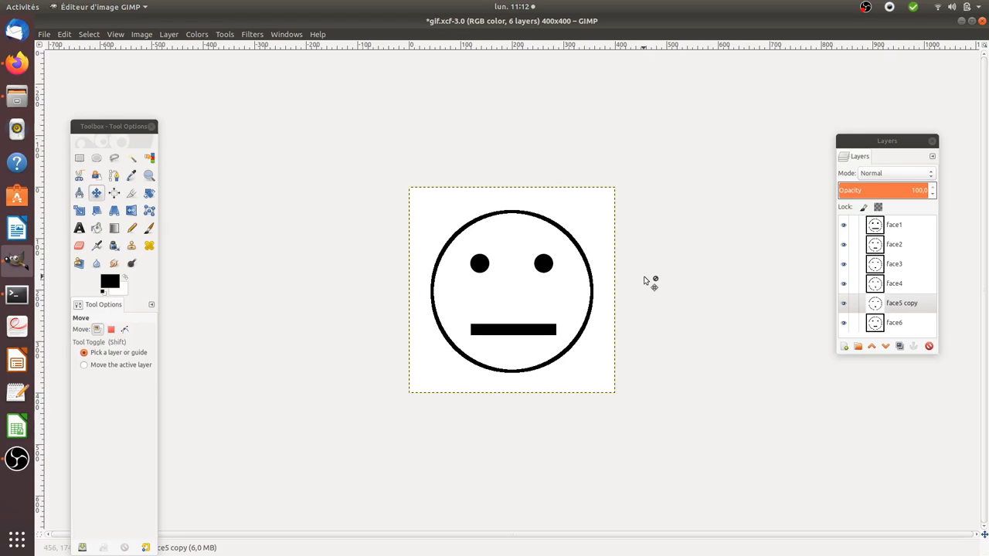
mouse_move(589, 215)
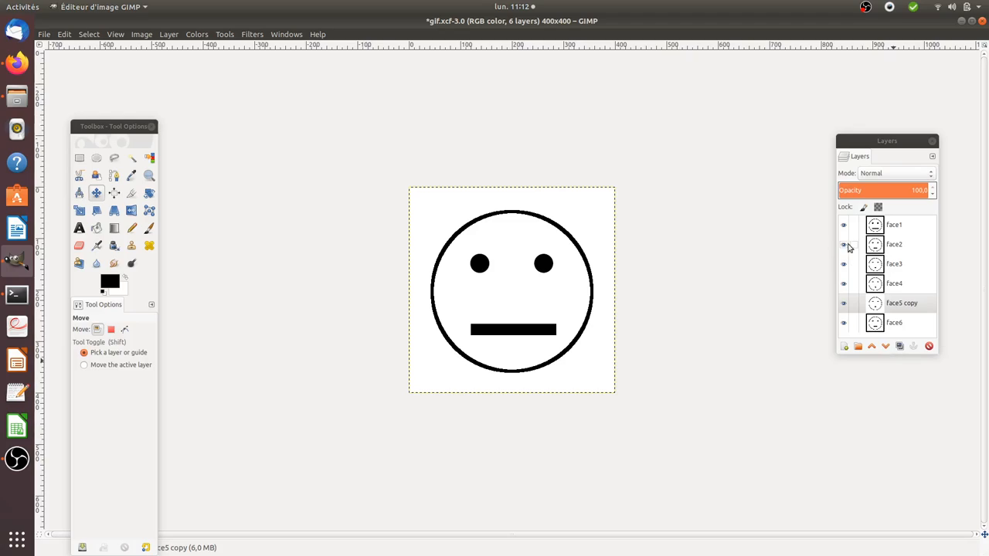
Step: Hide the Face5 copy layer and toggle Face1 to preview the faces one at a time
click(902, 301)
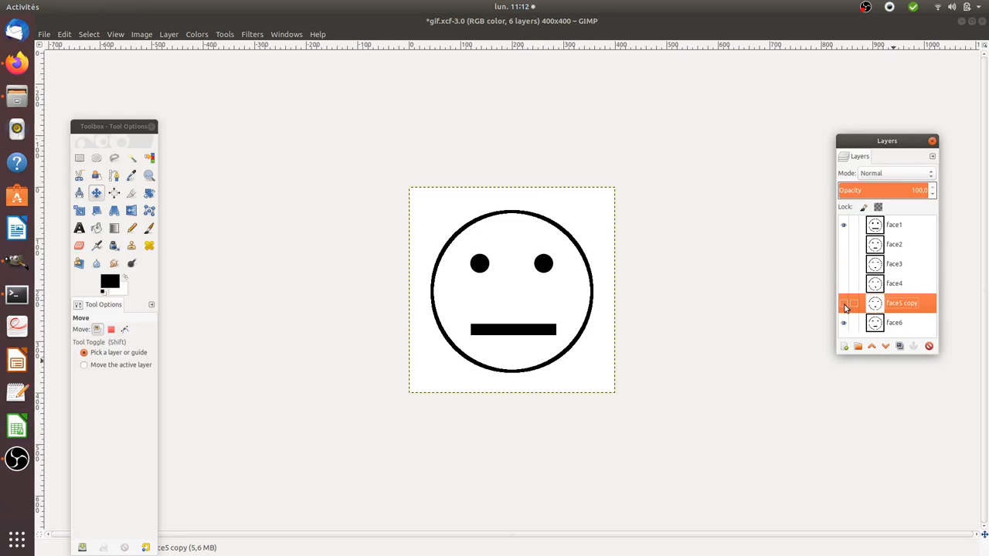
click(893, 226)
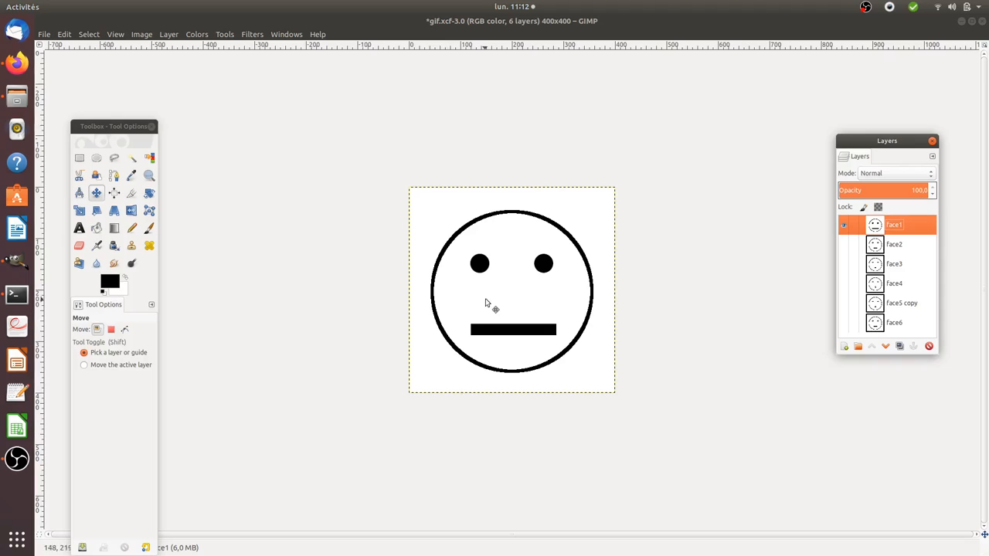
mouse_move(590, 341)
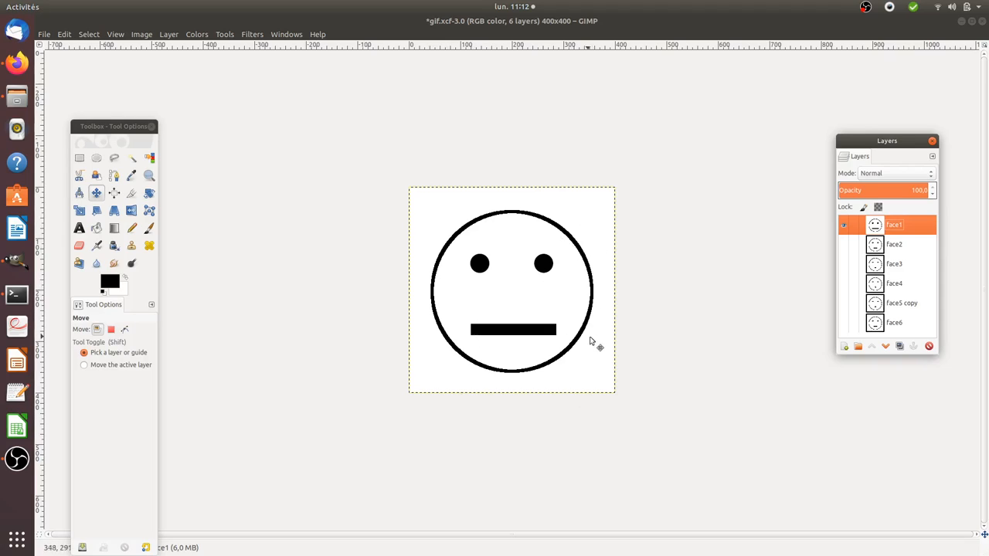
mouse_move(584, 323)
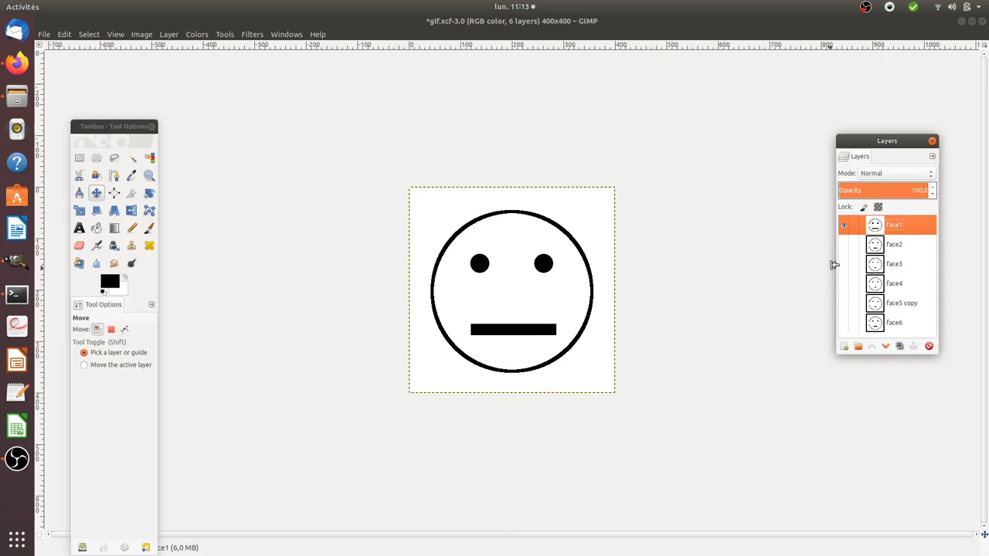
click(843, 226)
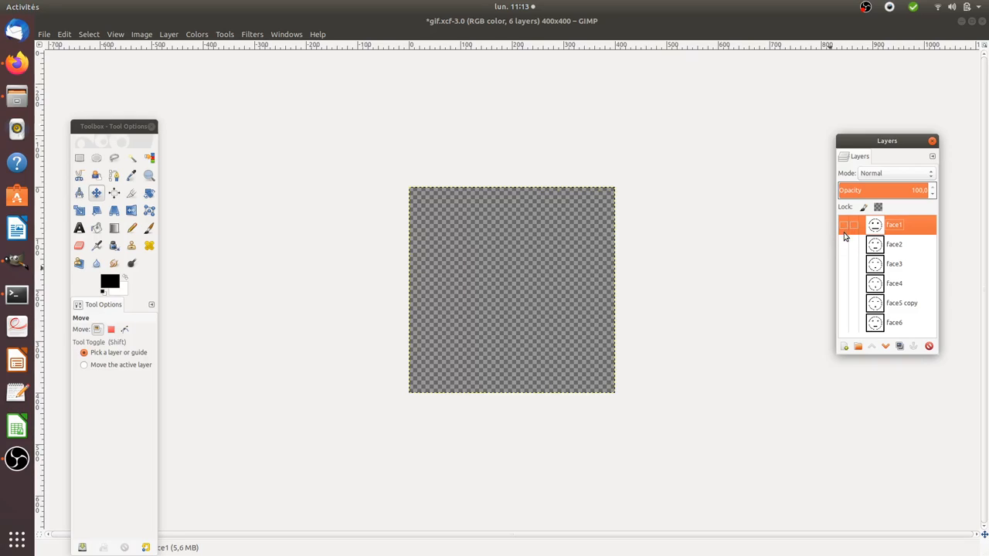
click(844, 225)
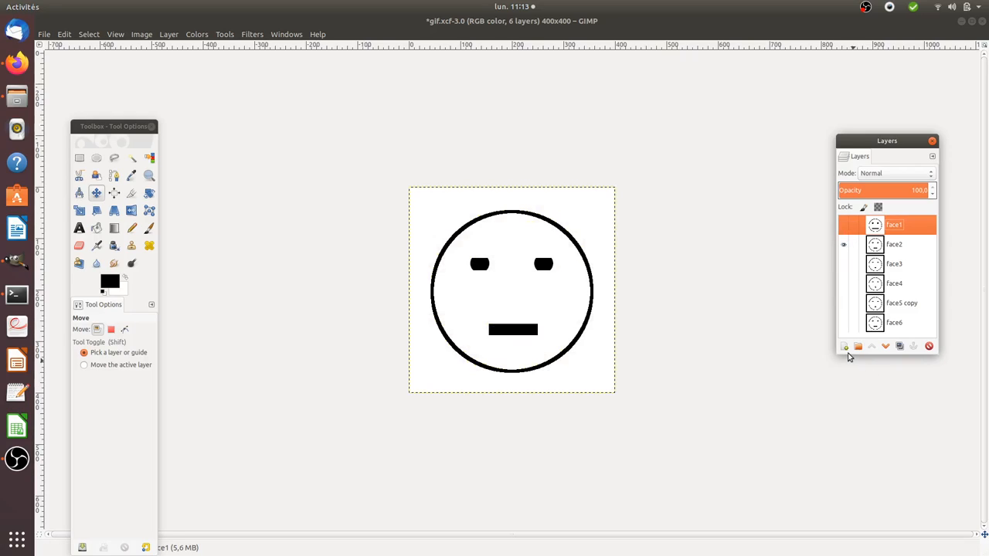
mouse_move(843, 346)
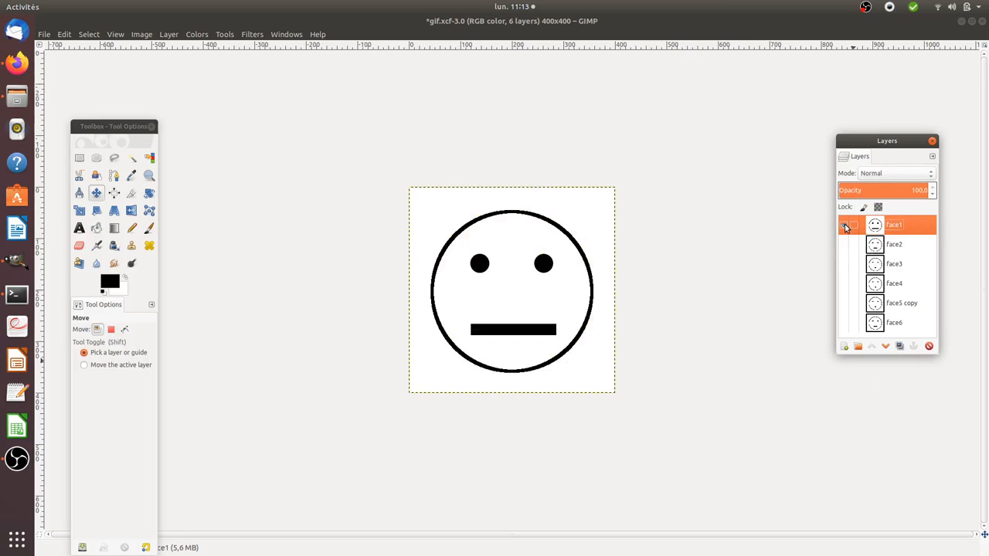
Step: Duplicate Face1, move the copy below it and make it visible
click(900, 346)
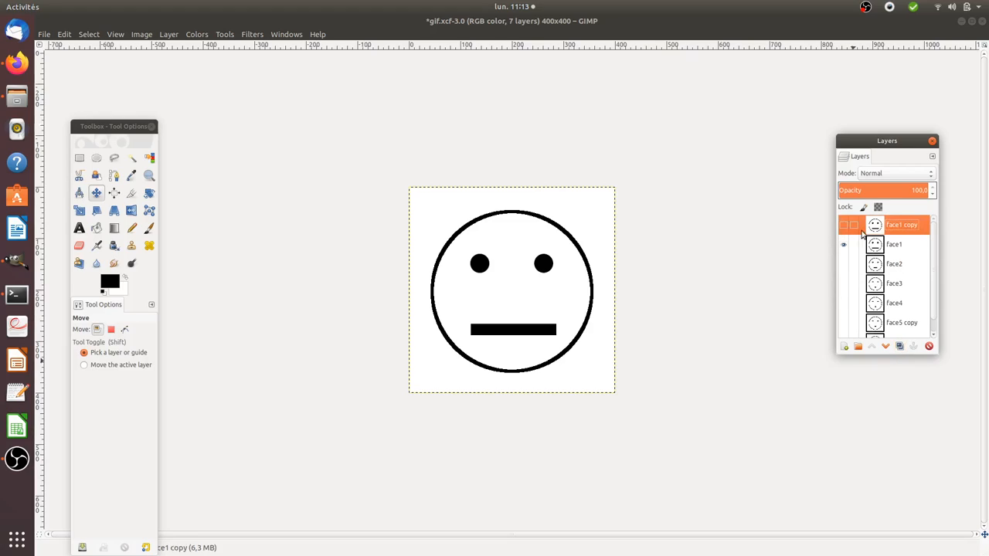
click(893, 245)
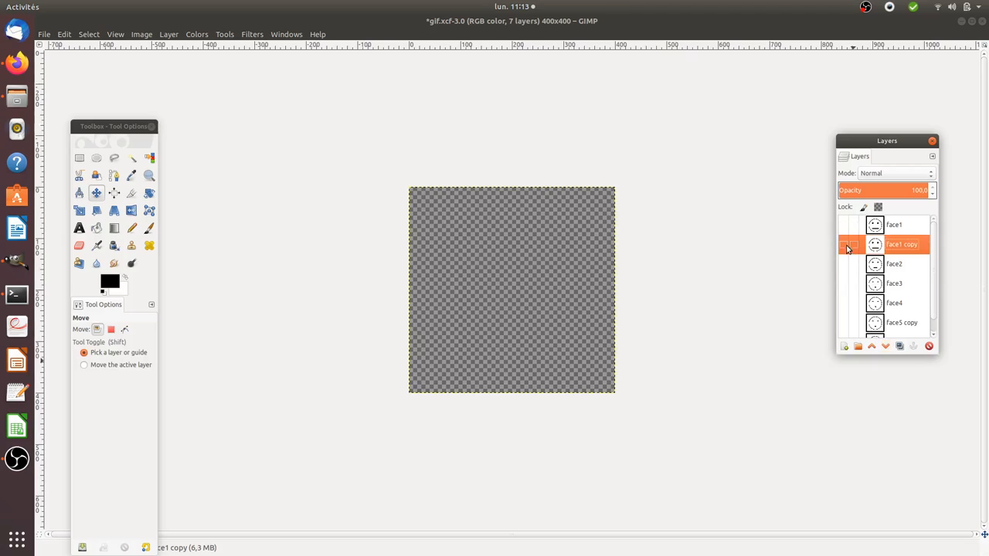
click(843, 244)
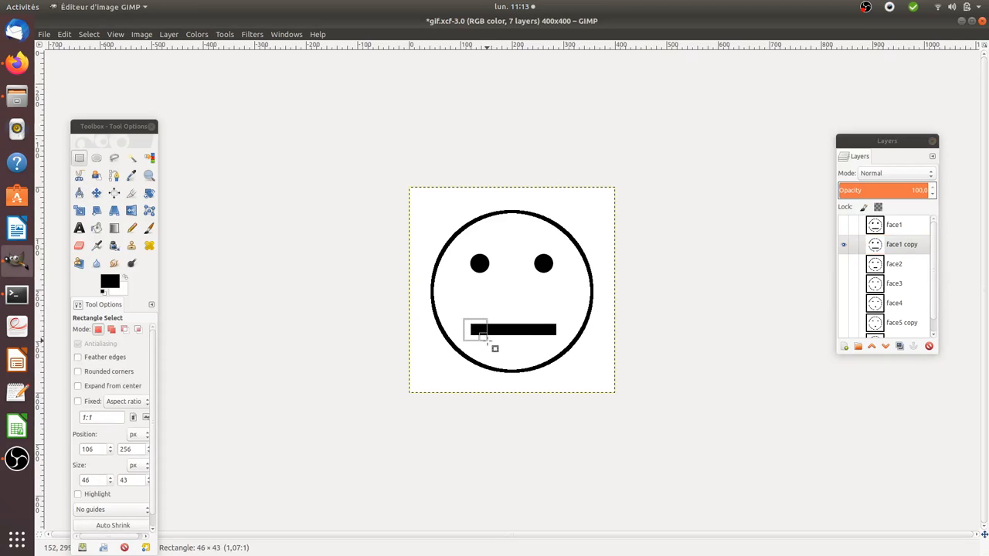
Step: Paste the clipboard over the mouth selection to shorten the Face1 copy's mouth
right_click(511, 332)
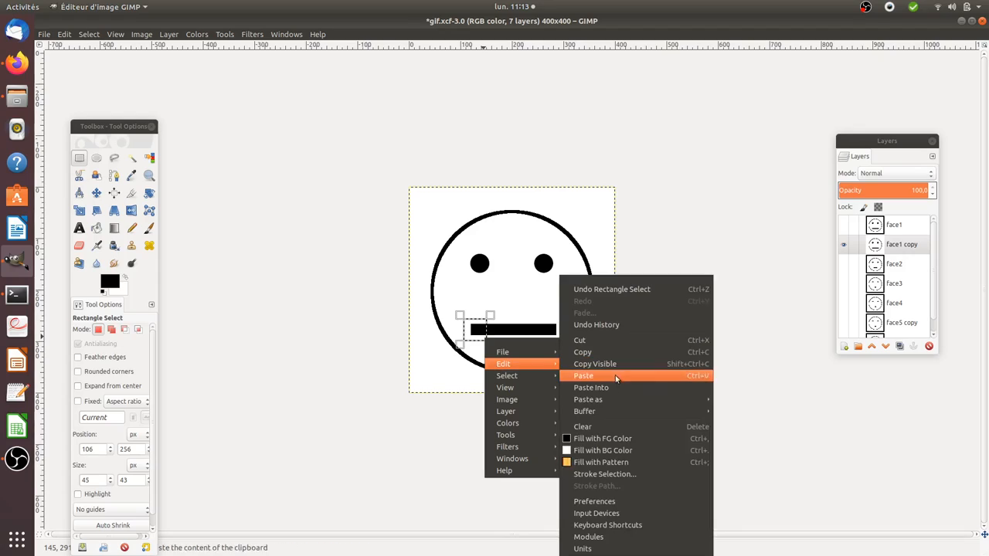
click(584, 376)
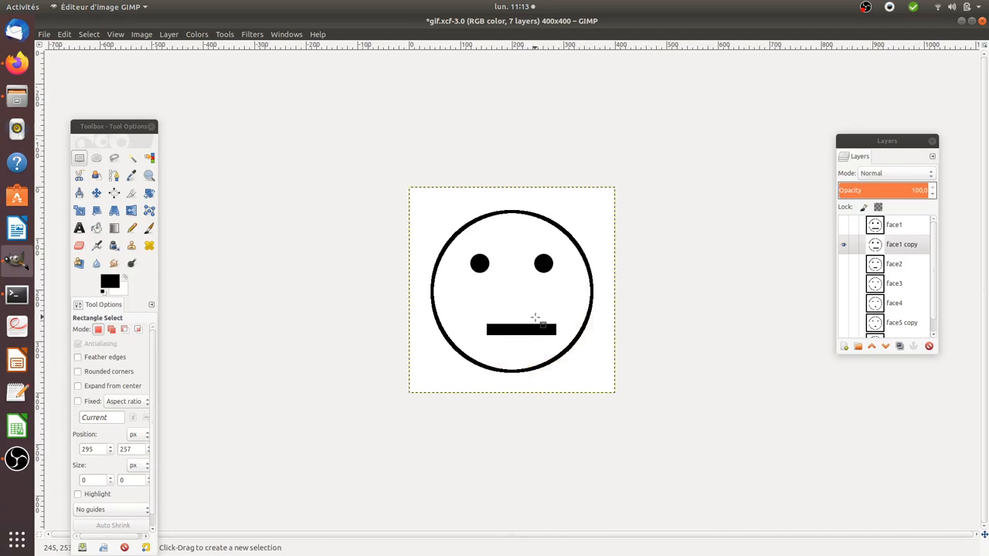
right_click(549, 328)
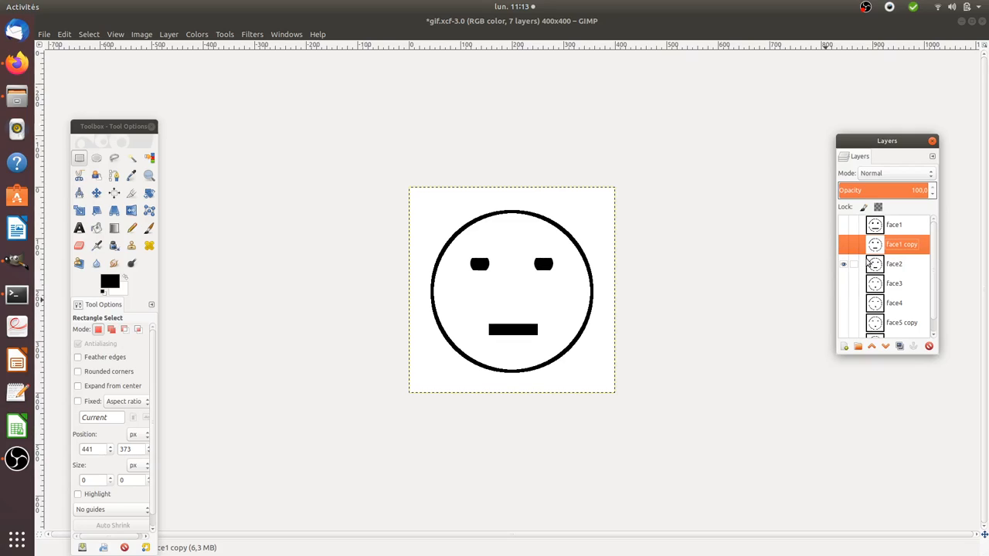
Step: Delete the Face1 copy layer and restore visibility of the face layers
click(930, 346)
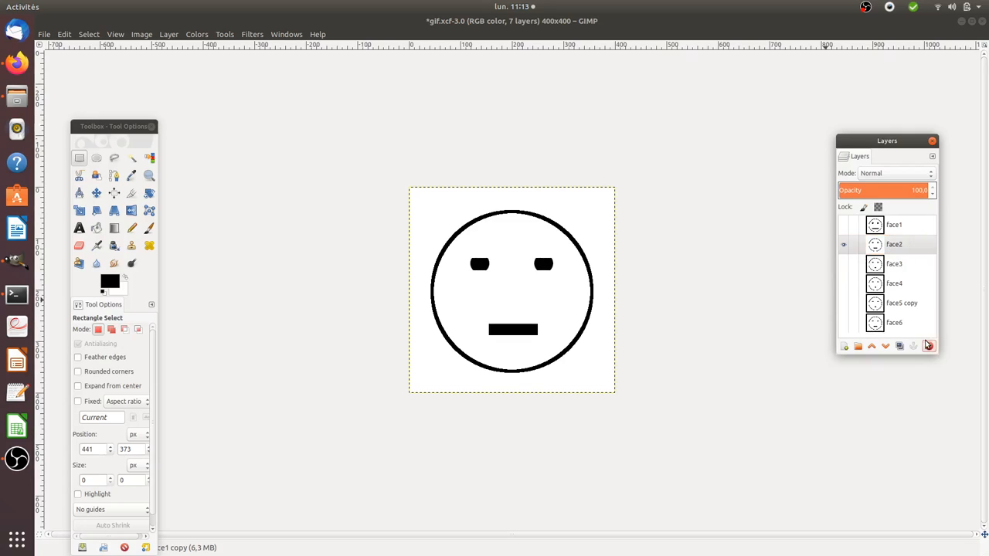
click(929, 346)
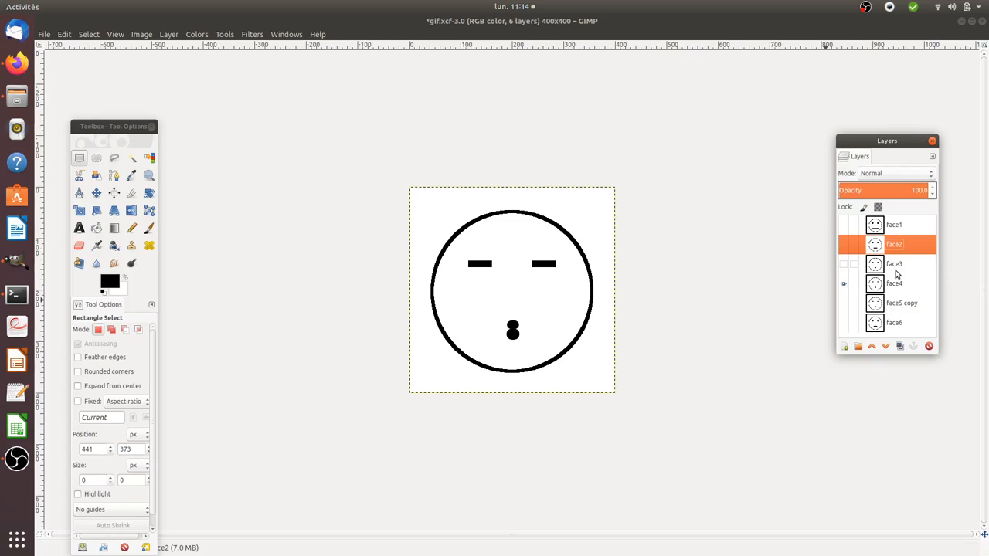
mouse_move(847, 272)
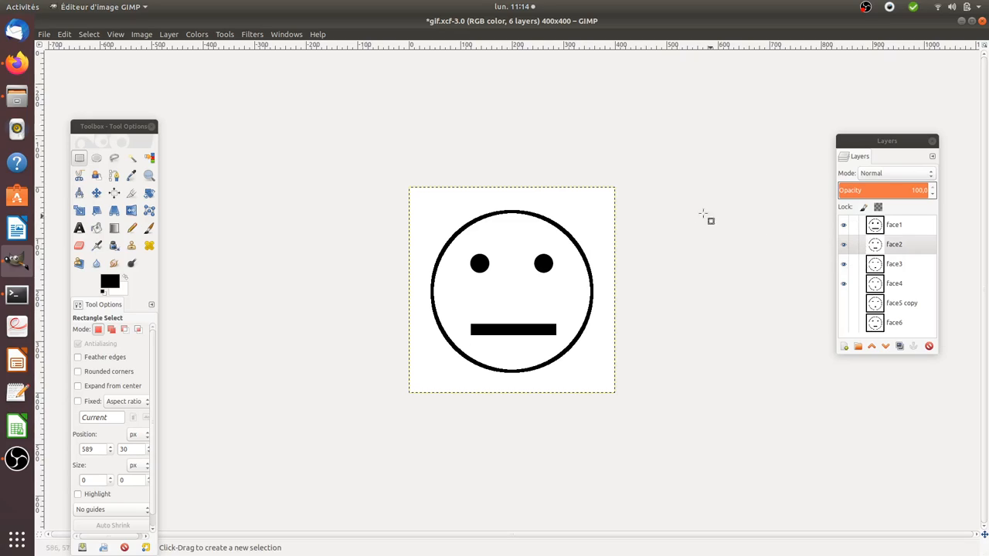
Step: Start Export As, decline overwriting 11-10.gif and rename the export to 11-10test1.gif
click(44, 34)
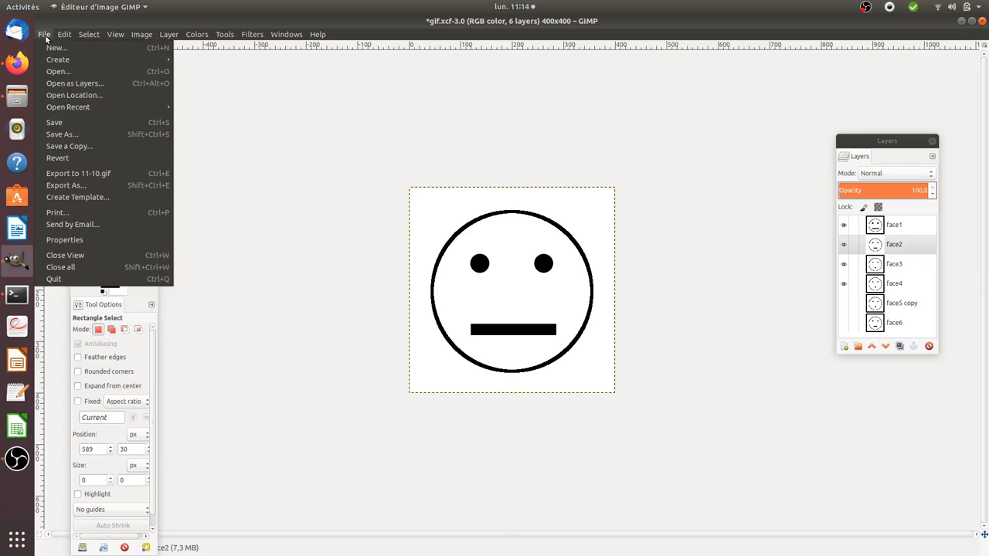
mouse_move(65, 186)
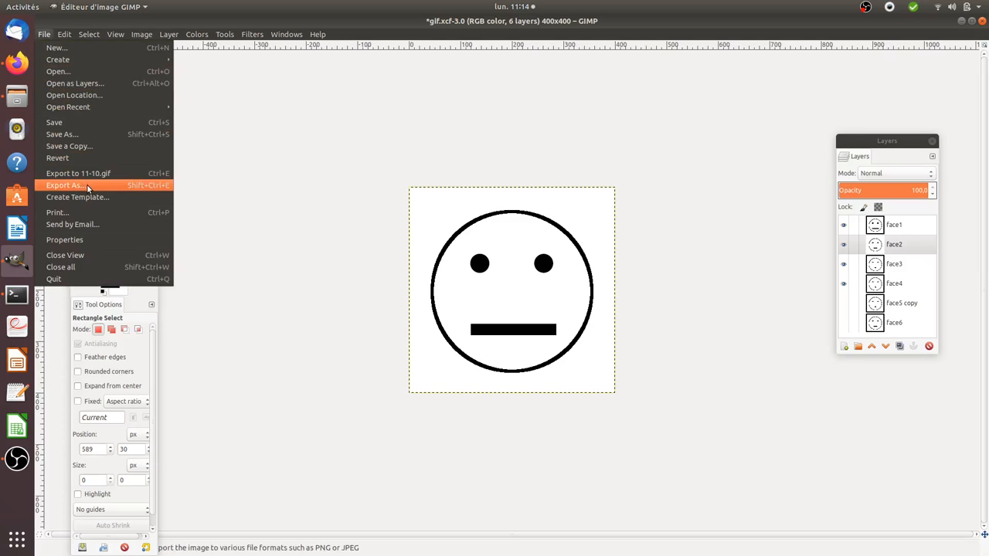
click(65, 186)
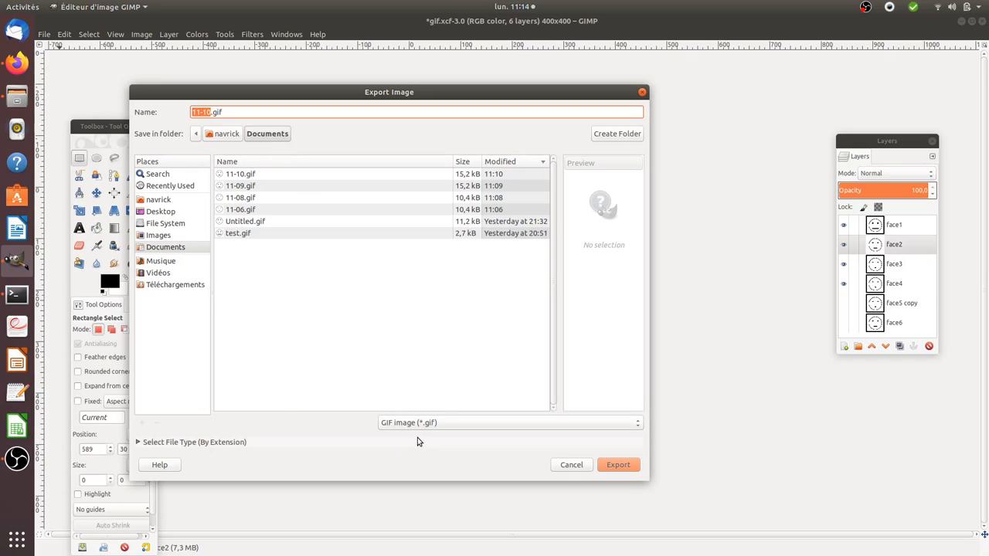
mouse_move(292, 442)
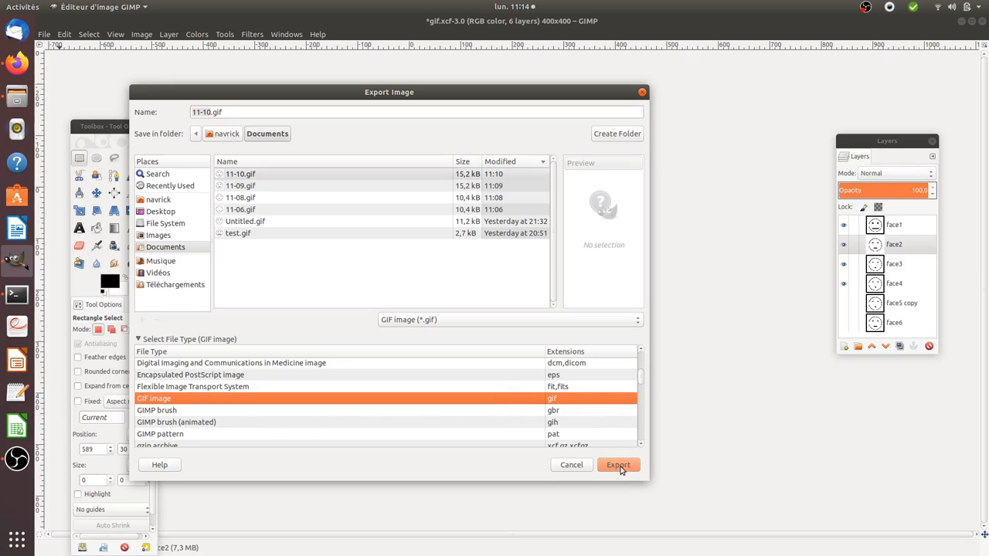
click(618, 464)
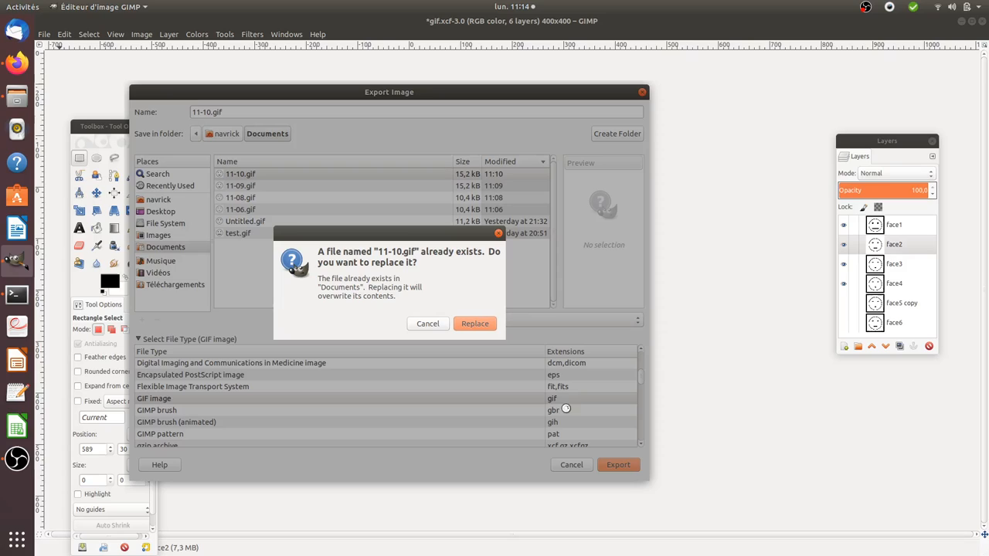
click(474, 323)
text(-test1)
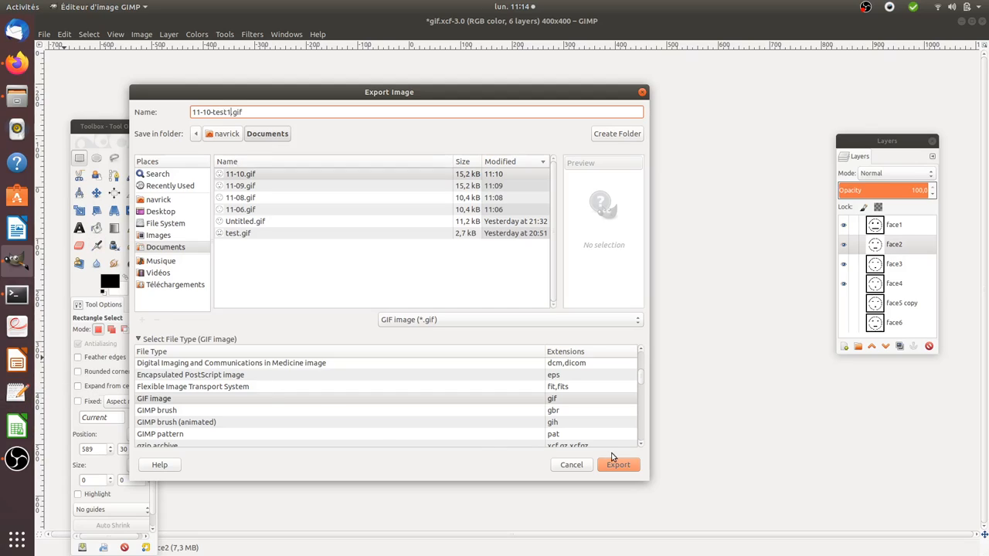
Step: Export 11-10test1.gif as an animation looping forever with 100 ms frame delay
click(618, 464)
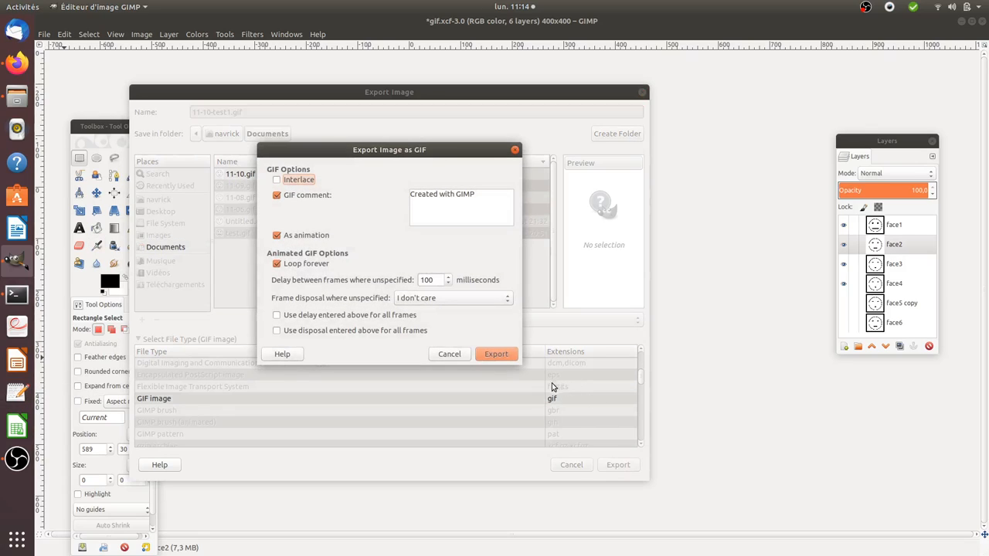
mouse_move(401, 164)
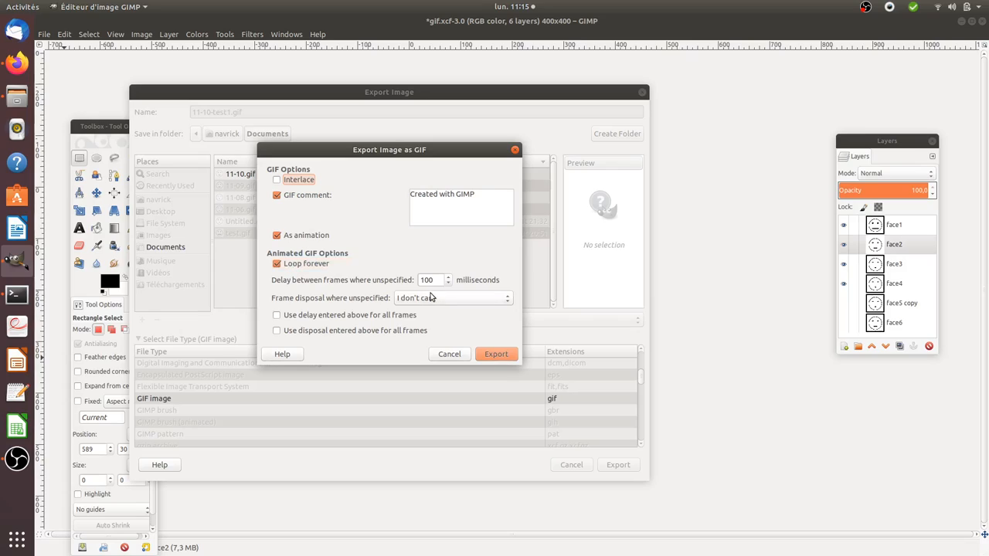
click(430, 280)
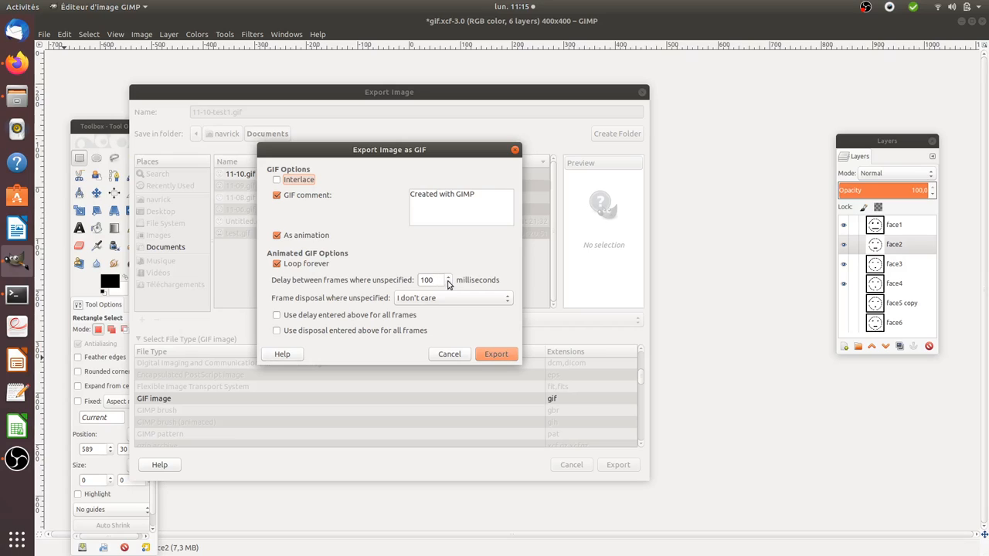
mouse_move(434, 291)
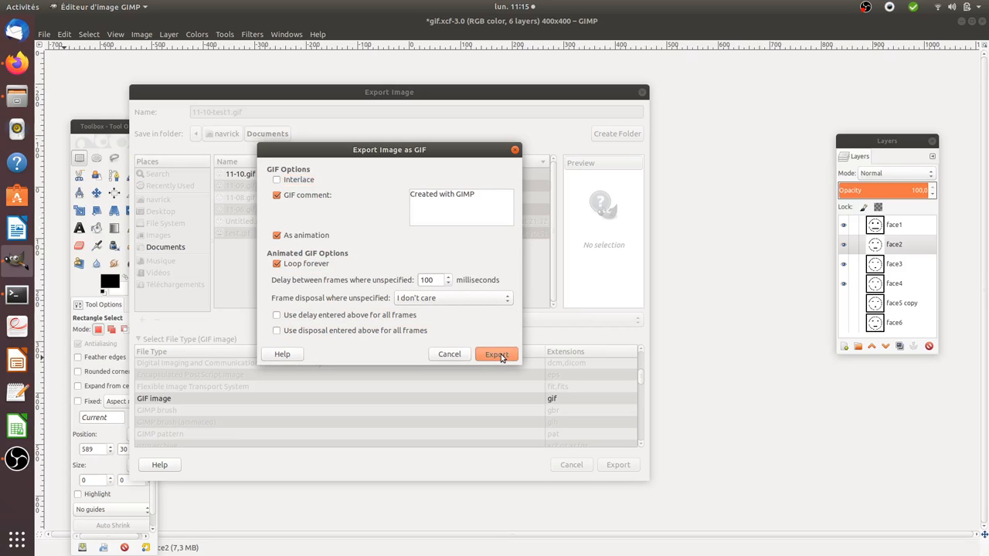
click(498, 354)
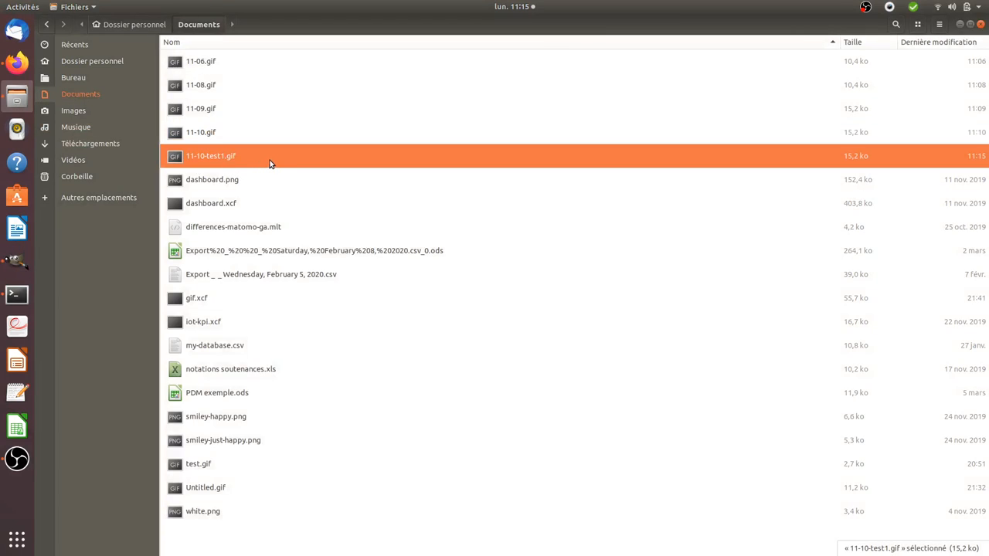
double_click(210, 155)
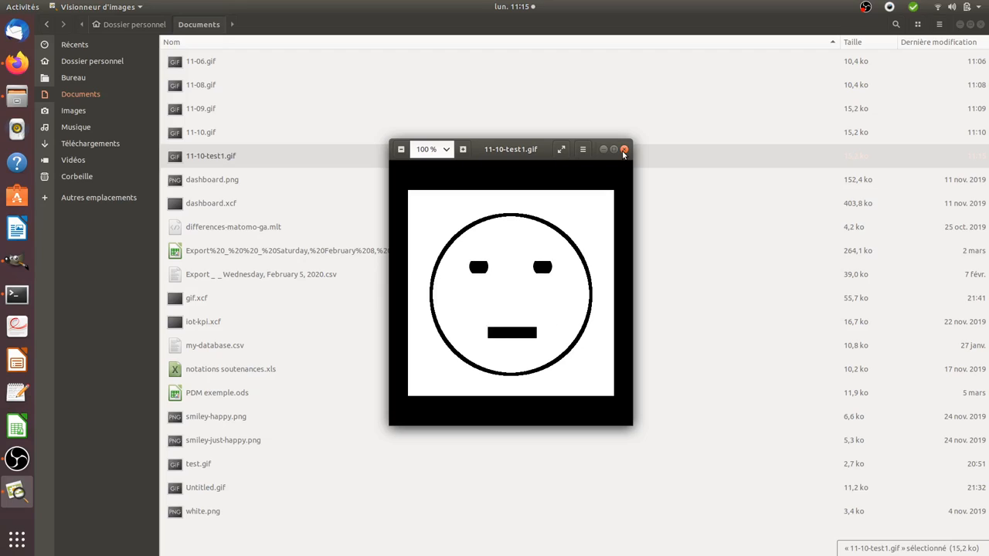
click(625, 148)
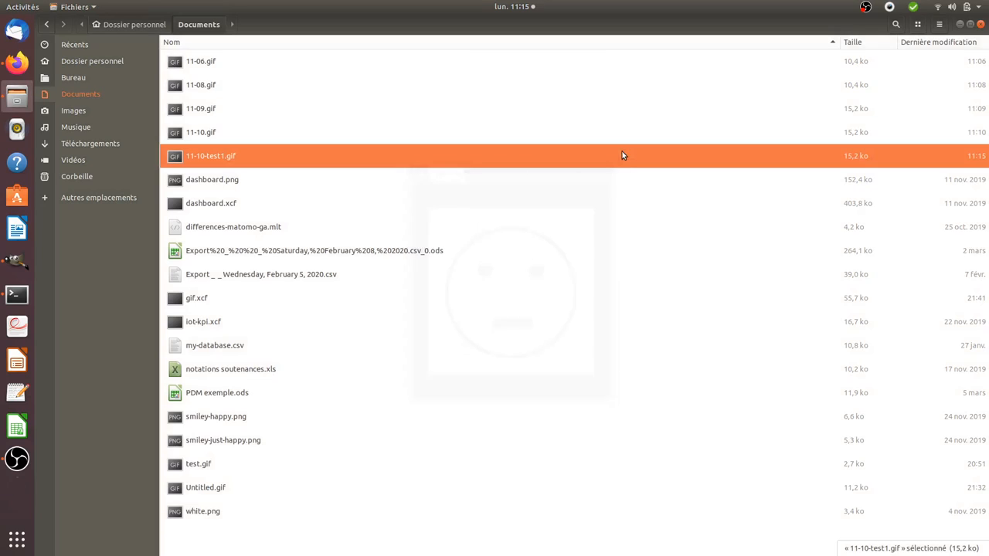
click(201, 62)
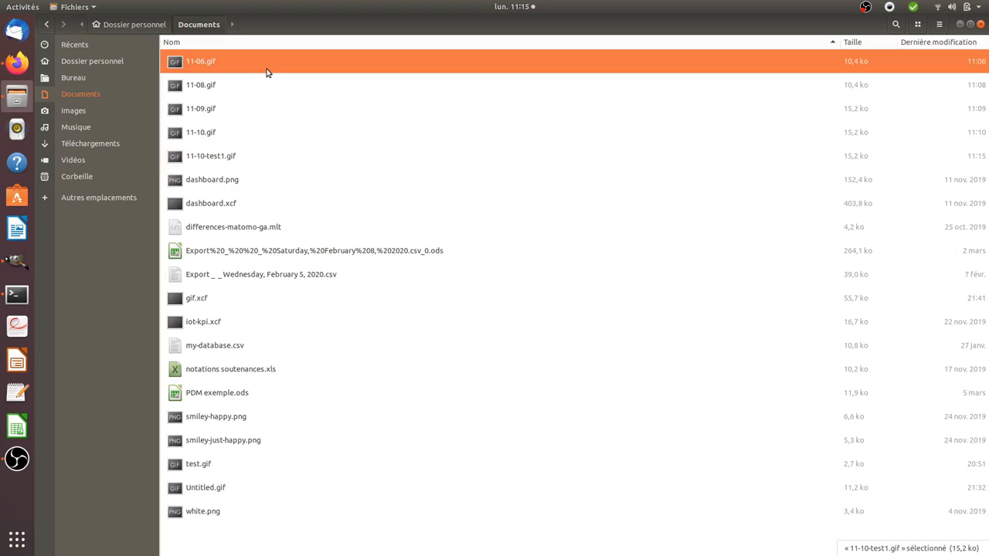
double_click(201, 62)
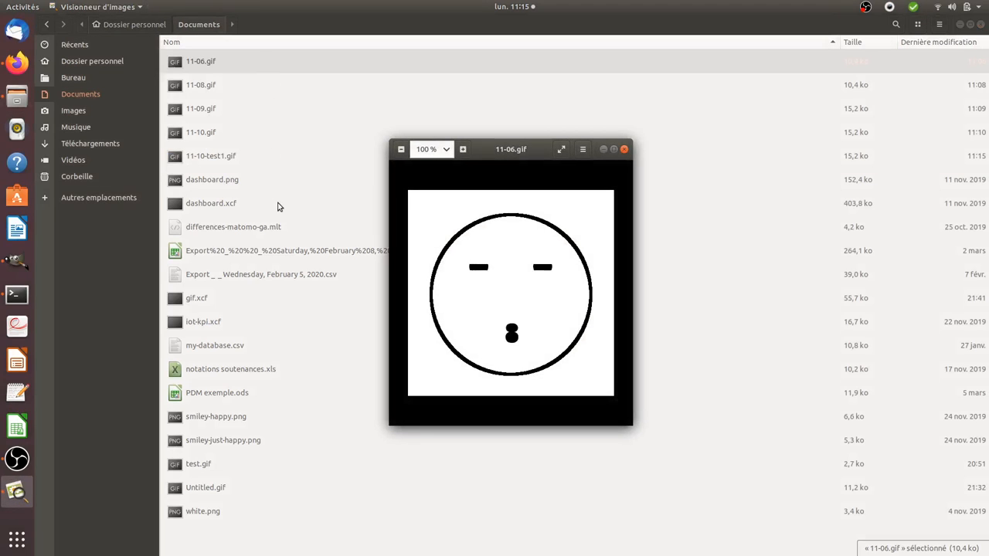
mouse_move(615, 192)
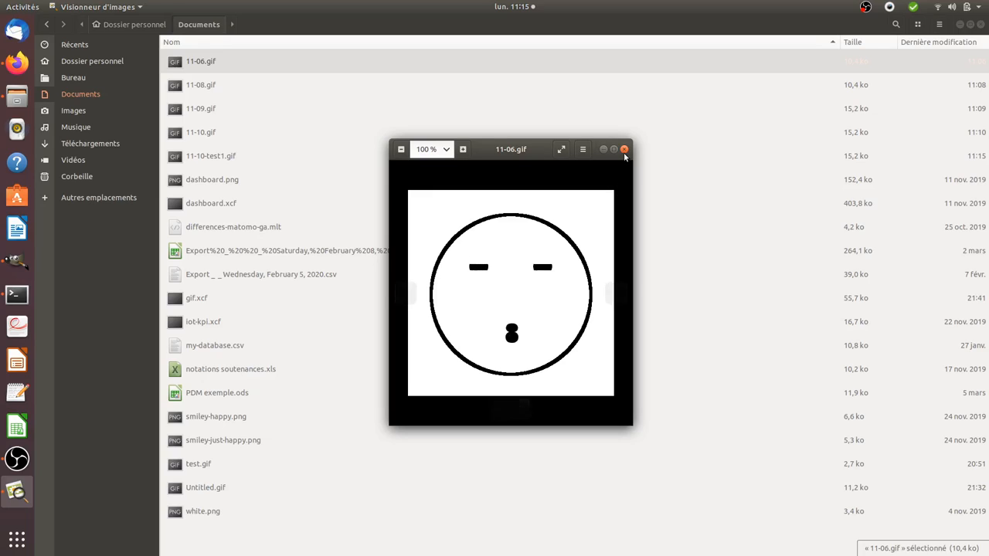
click(624, 149)
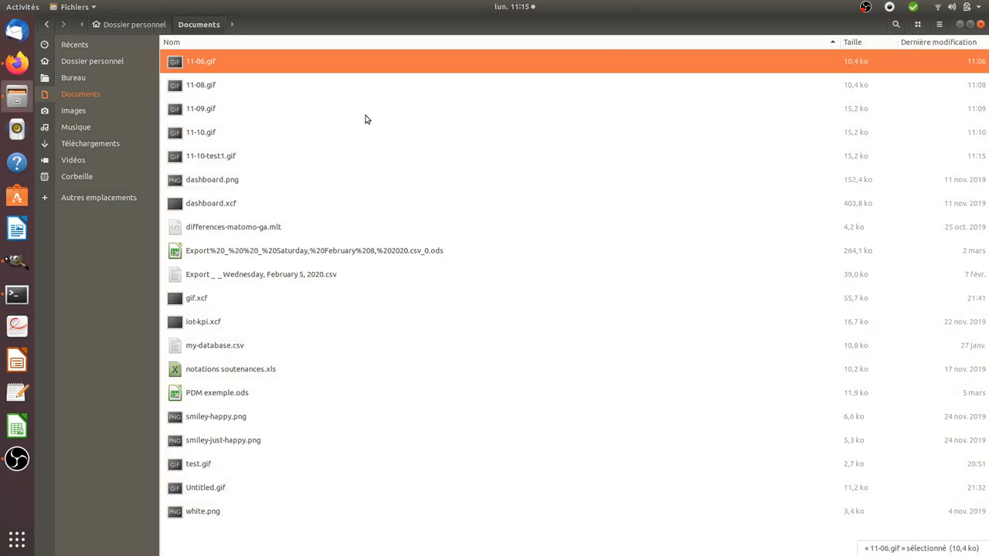
double_click(201, 84)
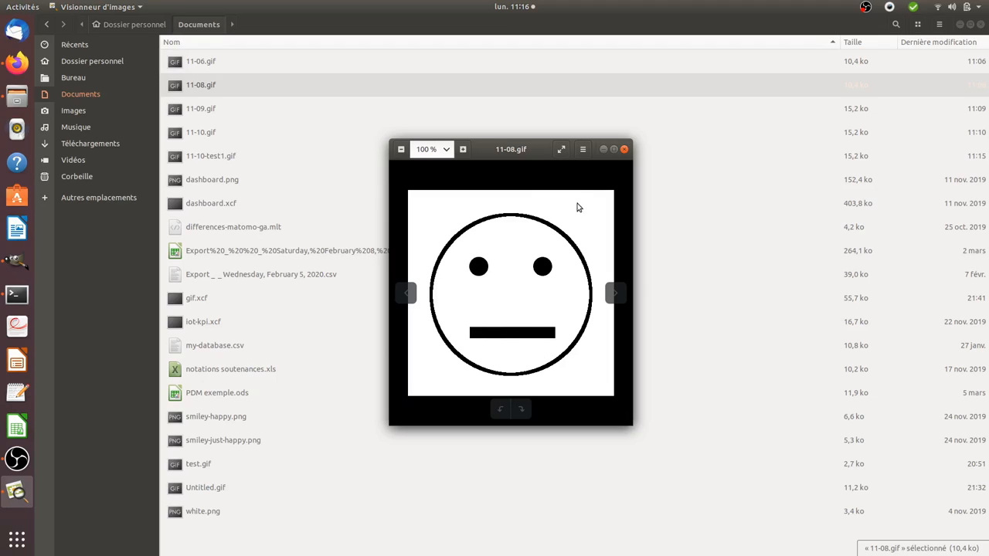
click(624, 149)
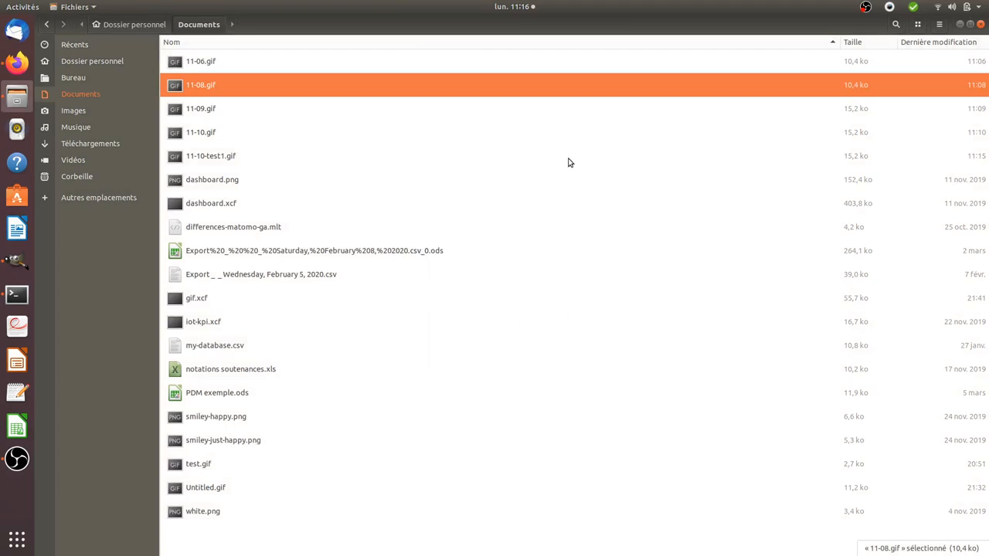
double_click(201, 109)
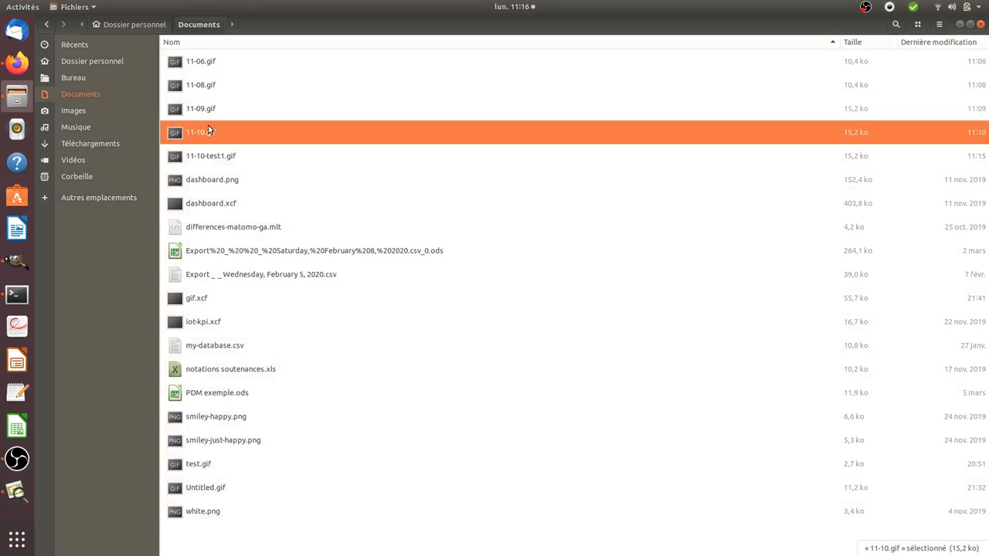
double_click(198, 132)
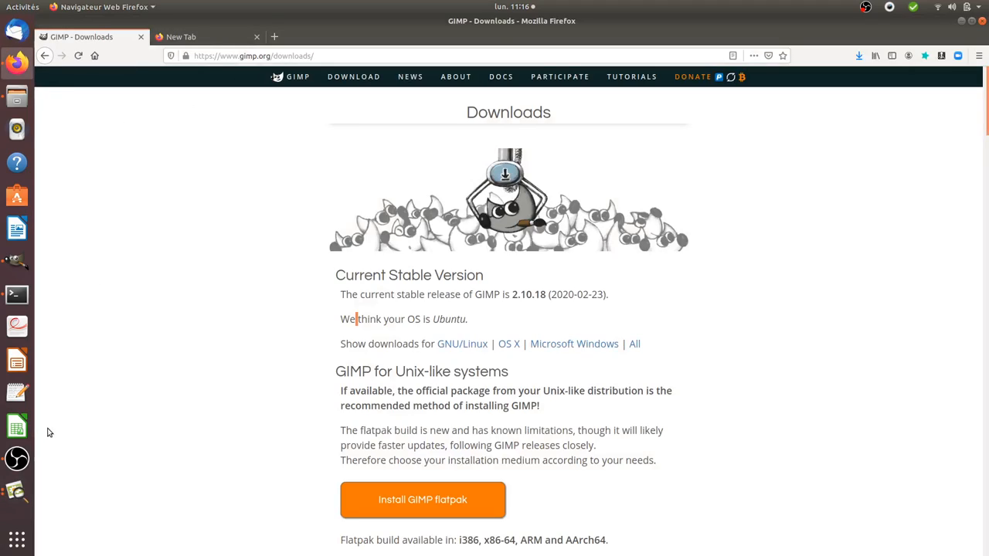
click(17, 261)
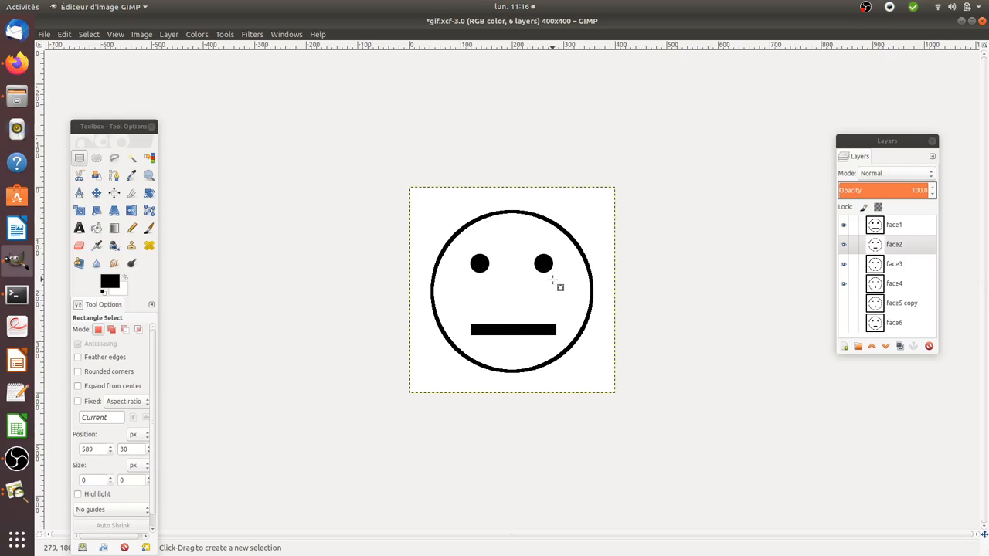
mouse_move(831, 281)
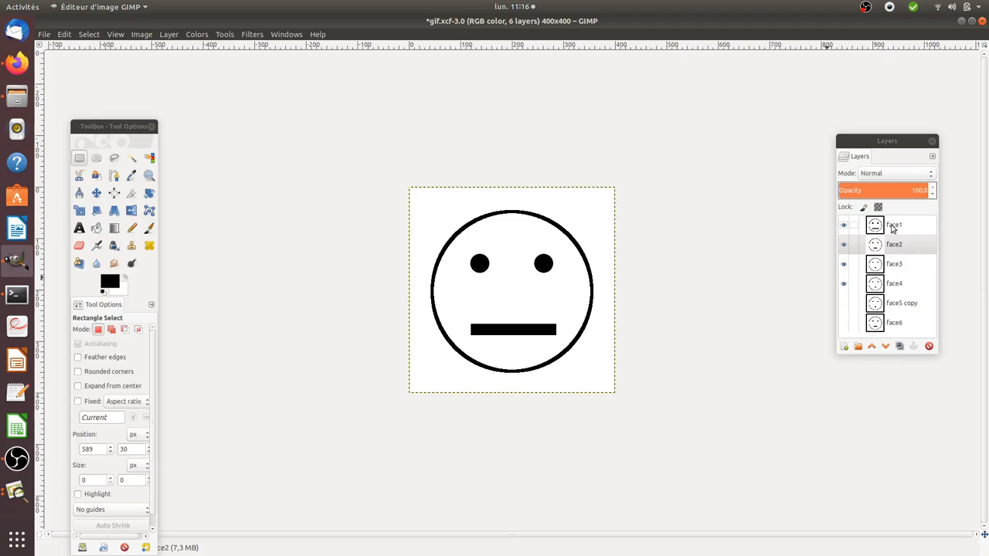
click(893, 244)
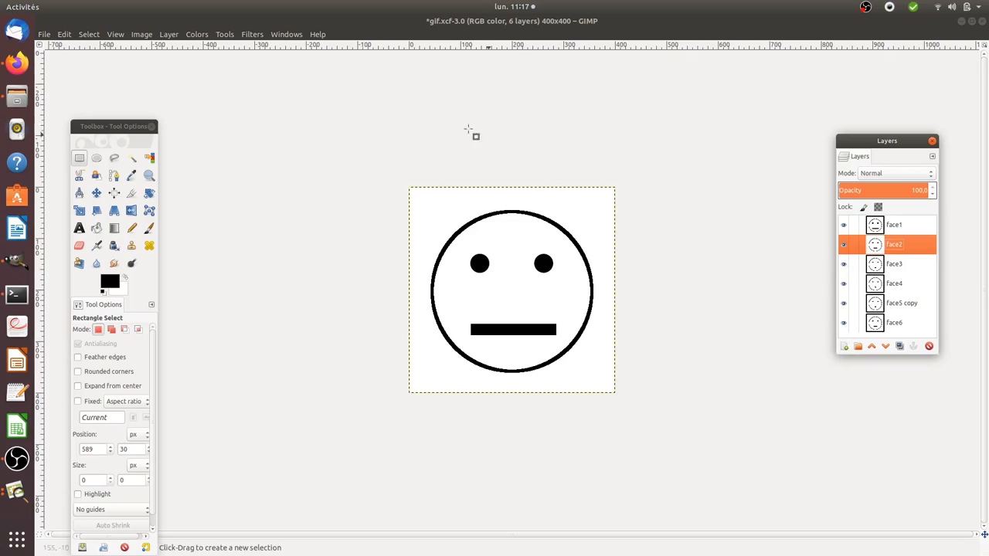
mouse_move(204, 112)
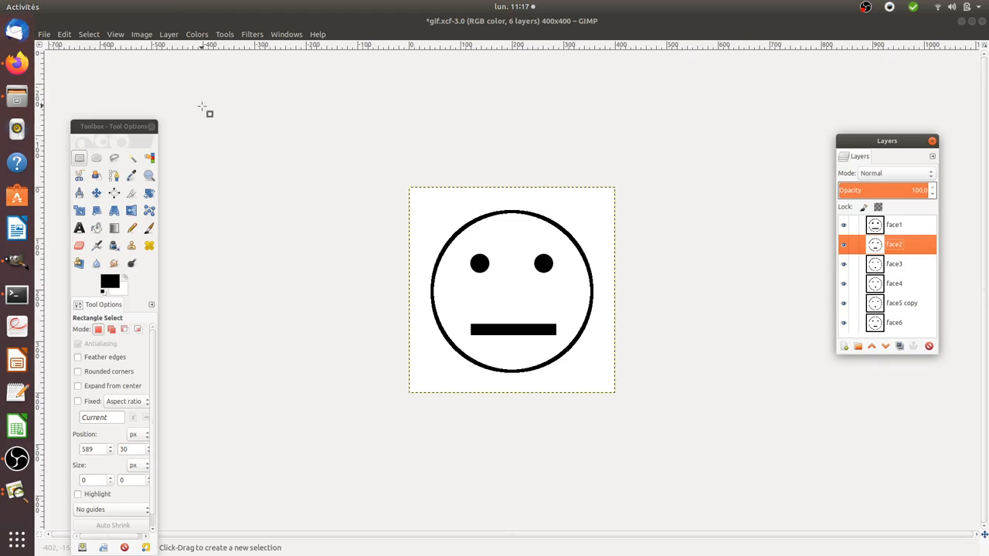
mouse_move(479, 154)
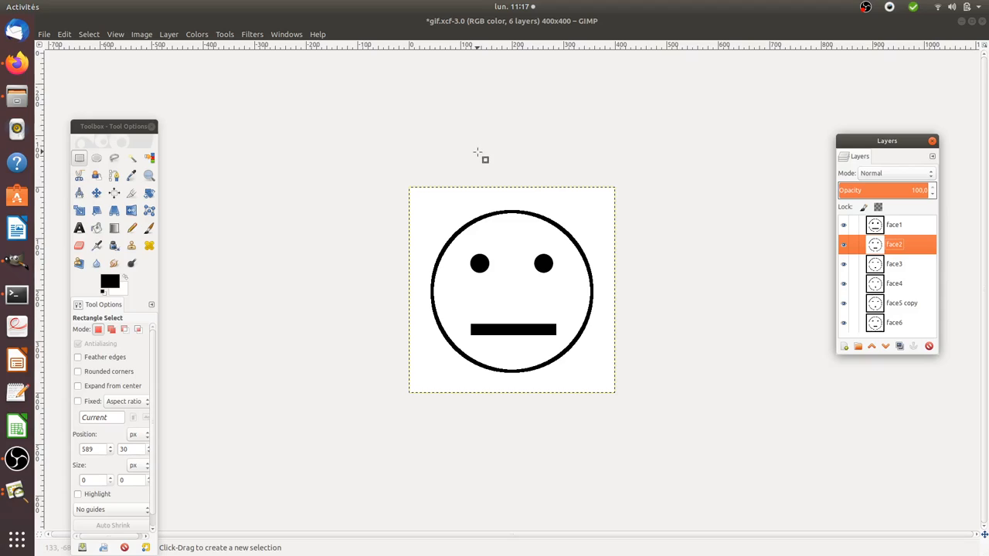
mouse_move(595, 146)
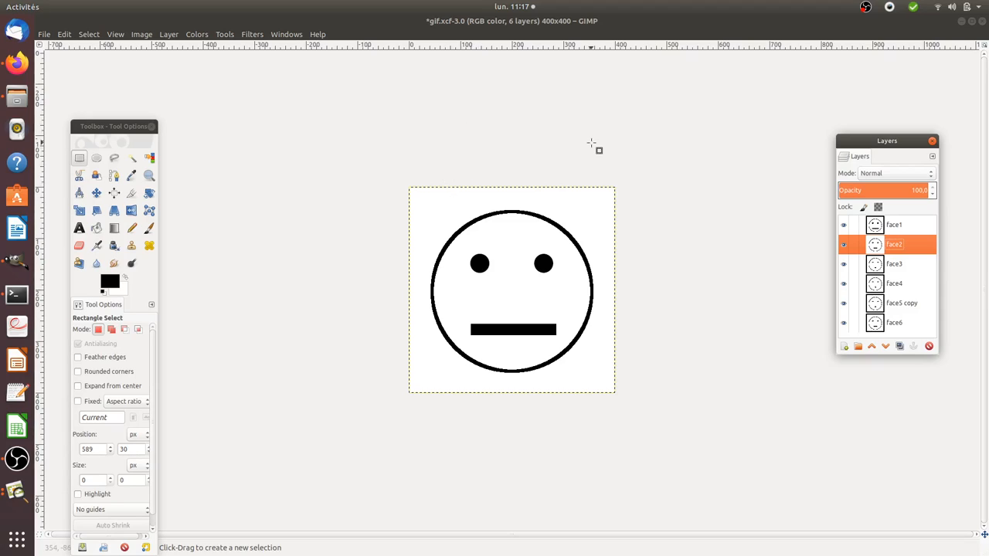
mouse_move(582, 137)
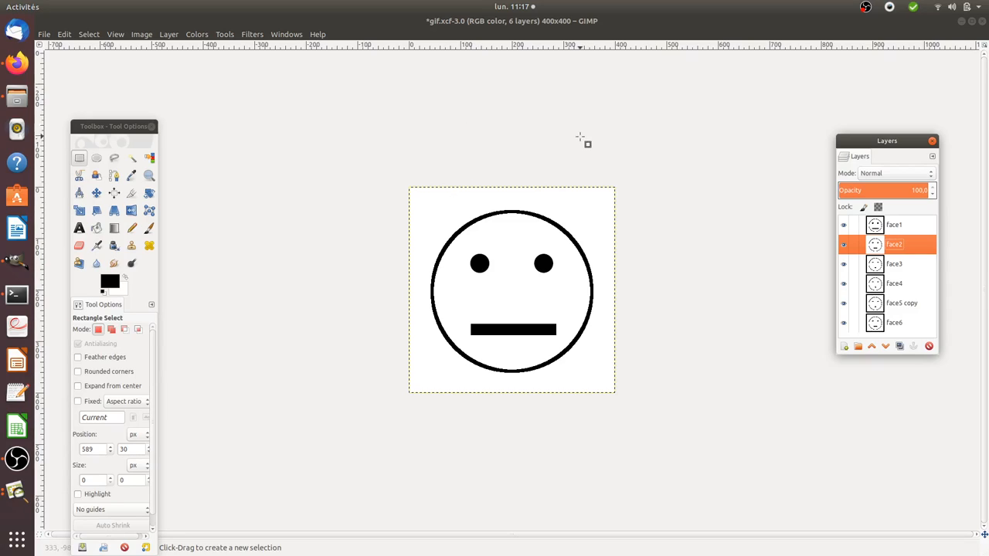